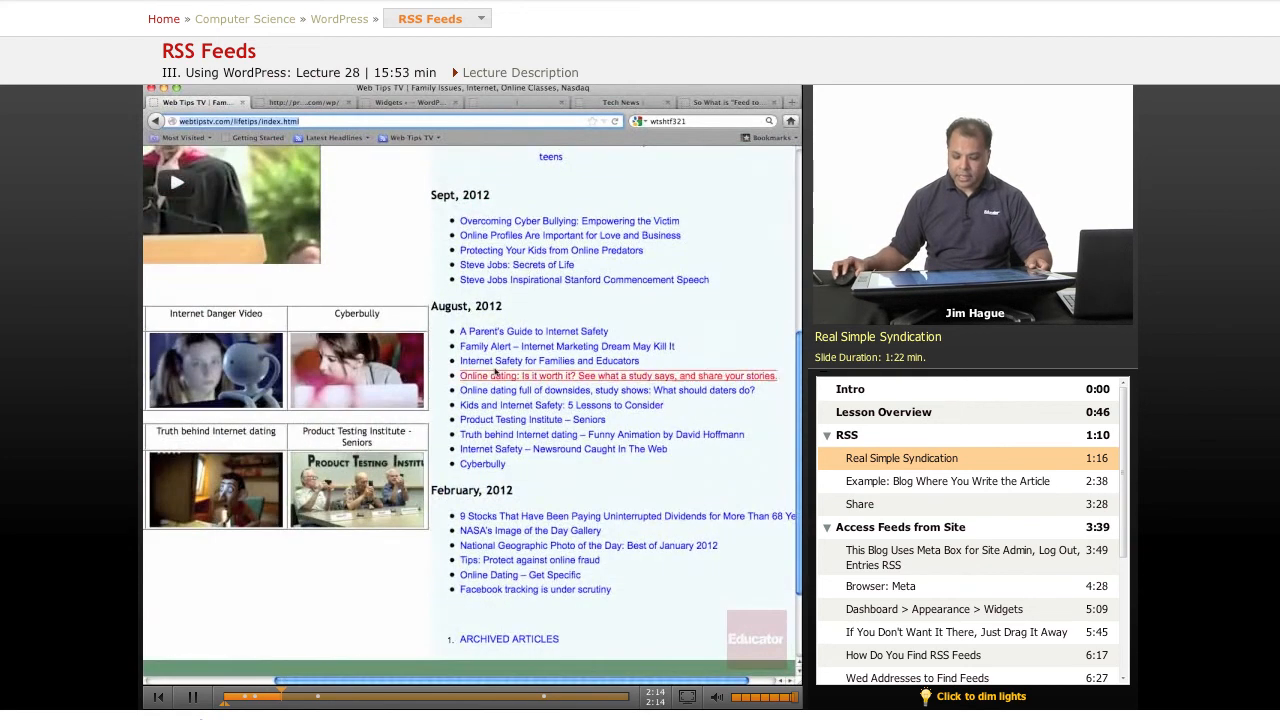
pyautogui.moveTo(538, 462)
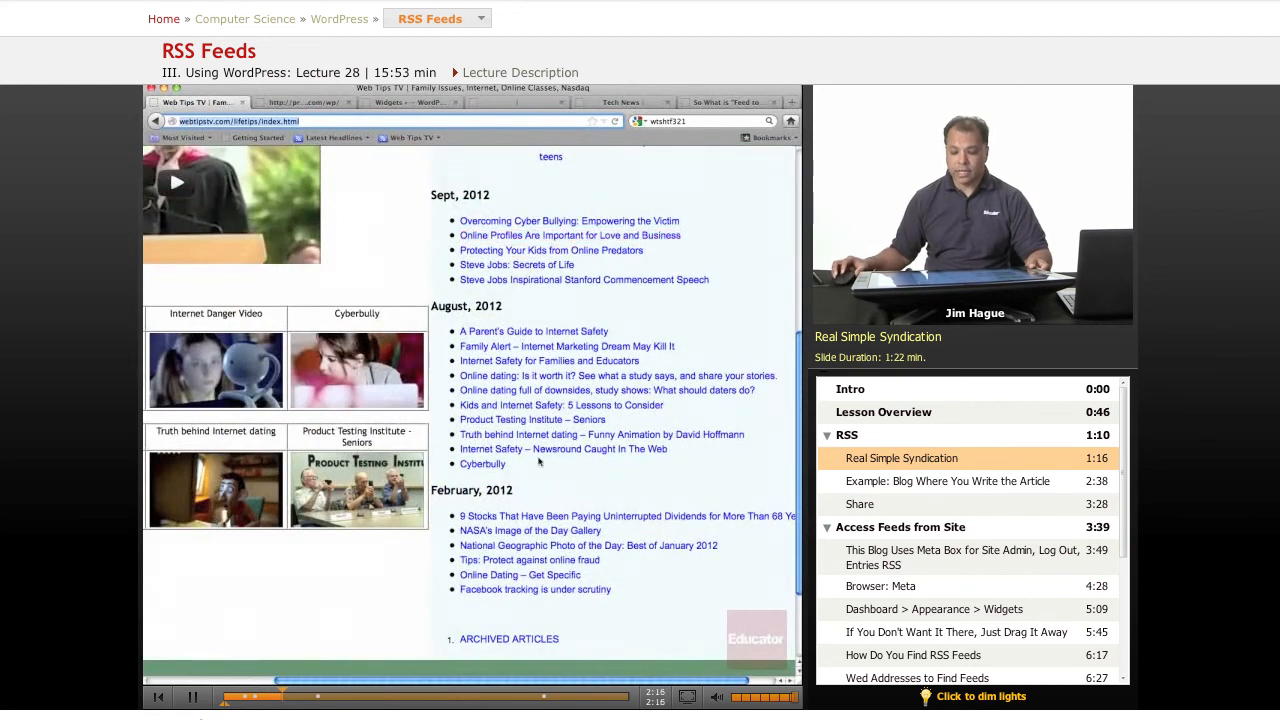
pyautogui.moveTo(601, 434)
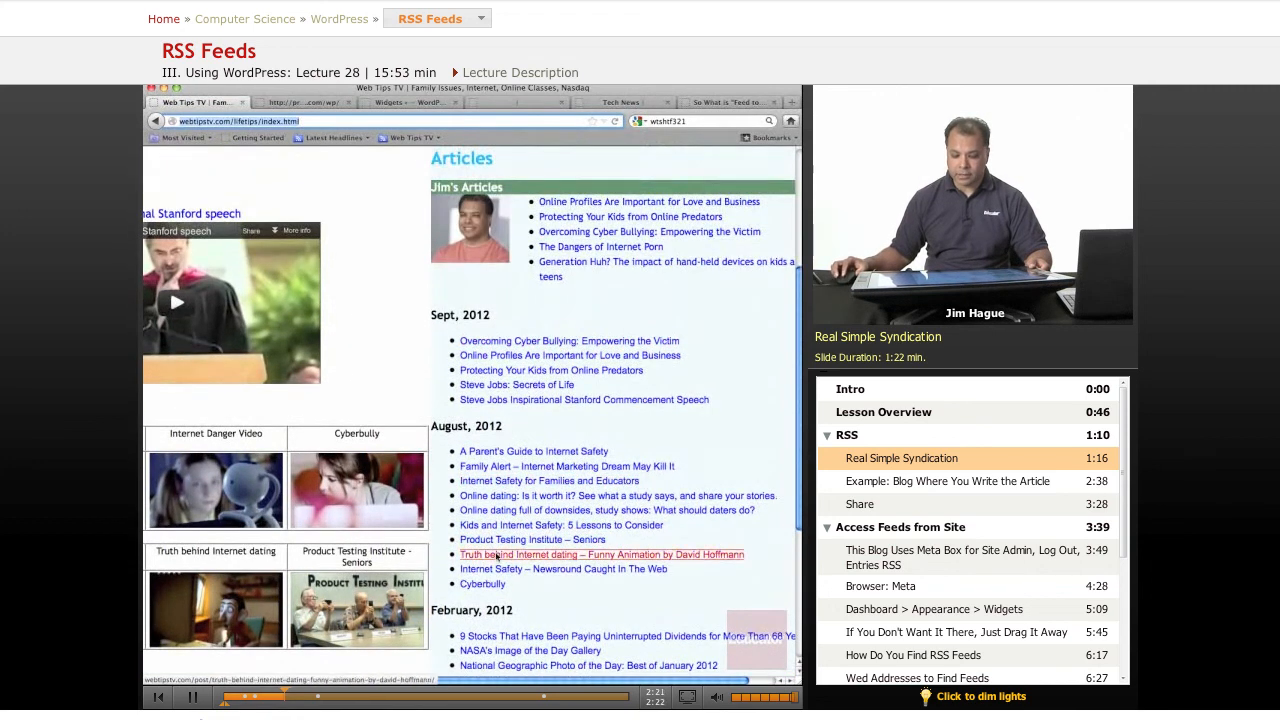
# Open the 'A Parent's Guide to Internet Safety' post from the August 2012 list
pyautogui.scroll(-3)
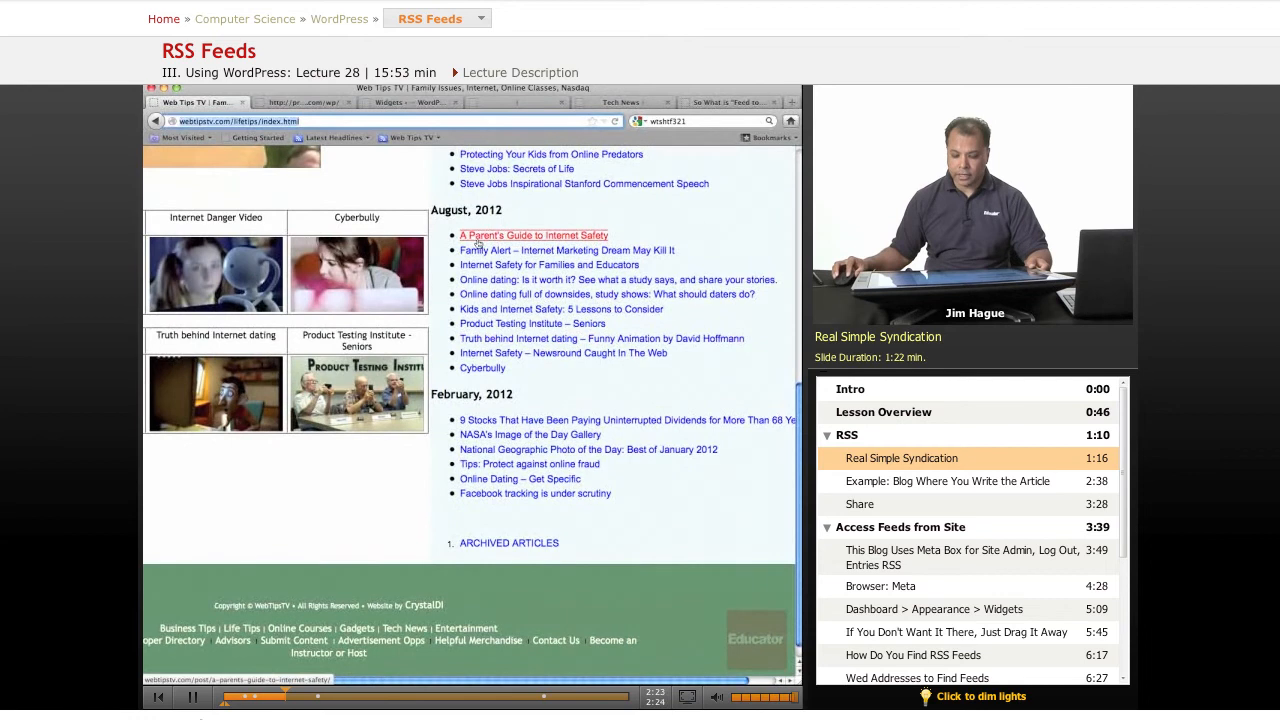
pyautogui.click(533, 235)
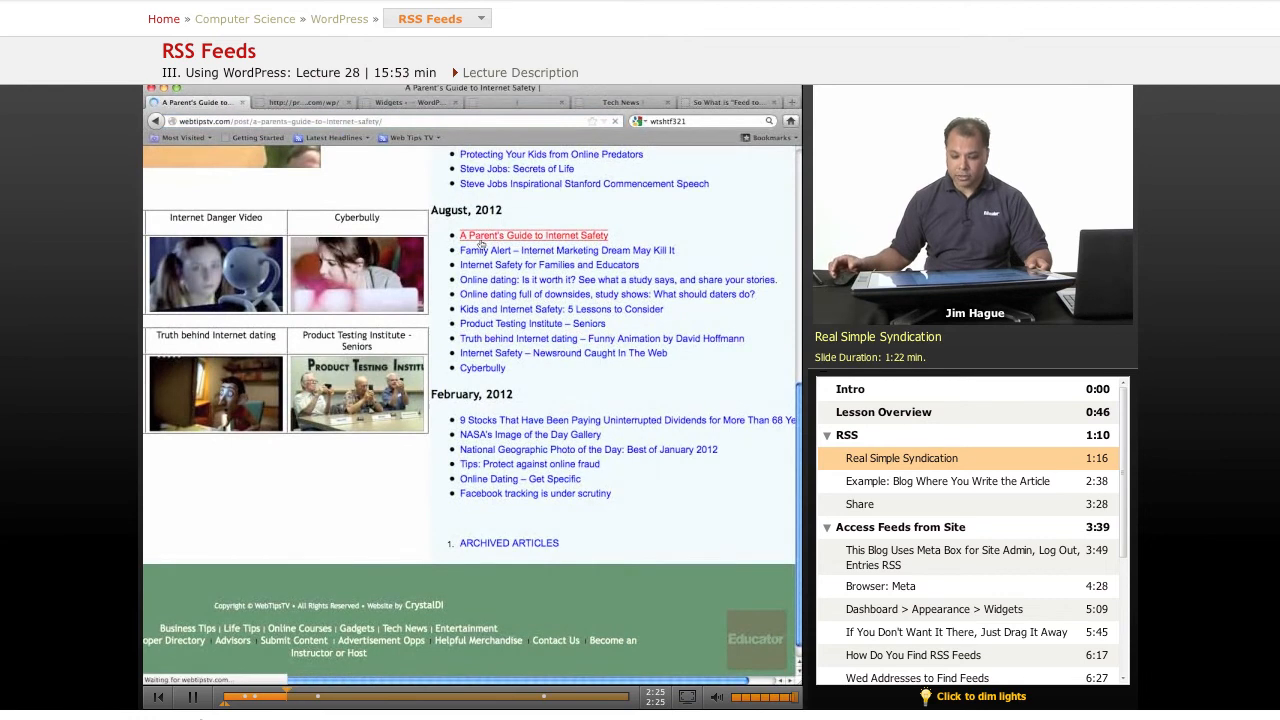
pyautogui.click(534, 235)
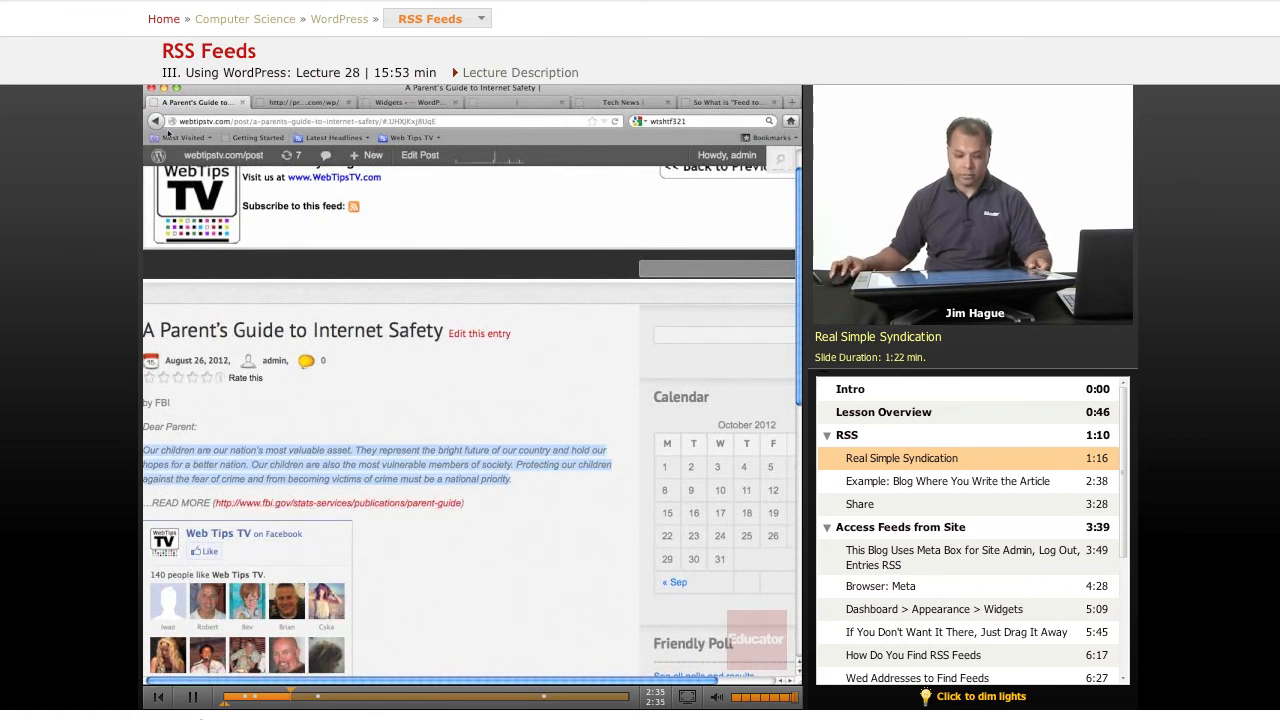
pyautogui.click(947, 481)
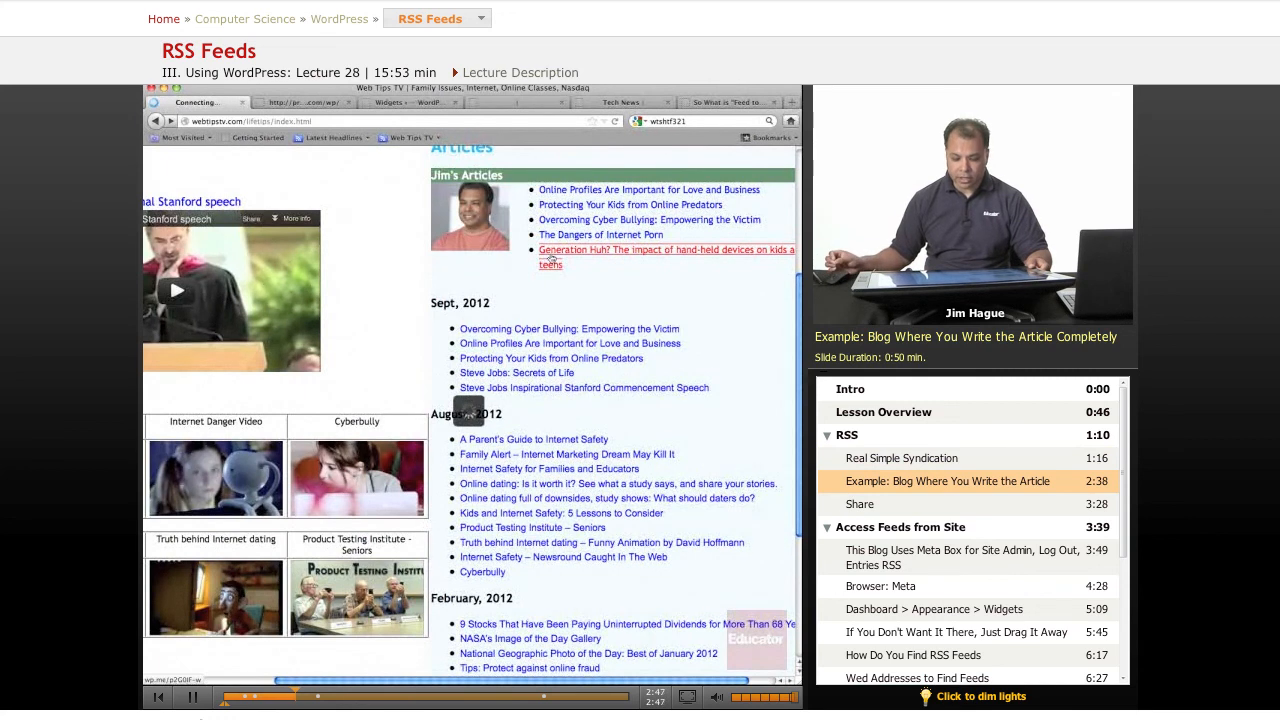
# Return to the Web Tips TV index and scroll through the monthly article lists
pyautogui.click(665, 249)
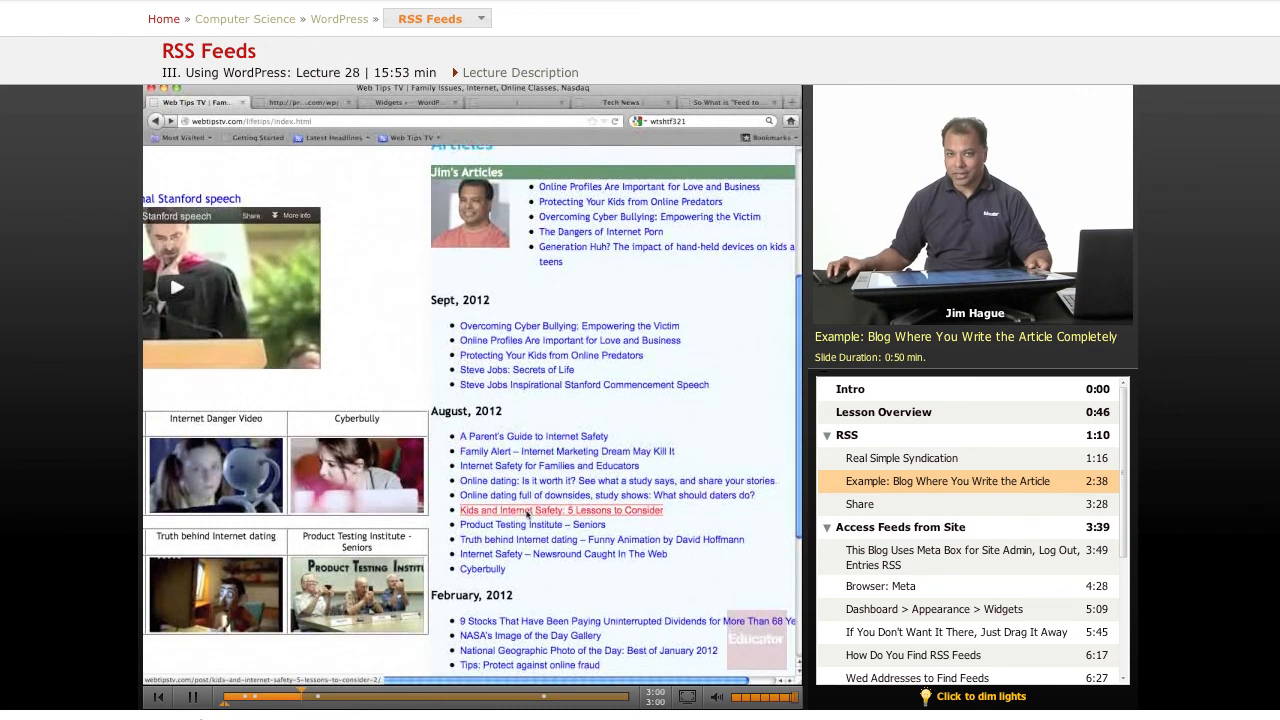
pyautogui.scroll(-3)
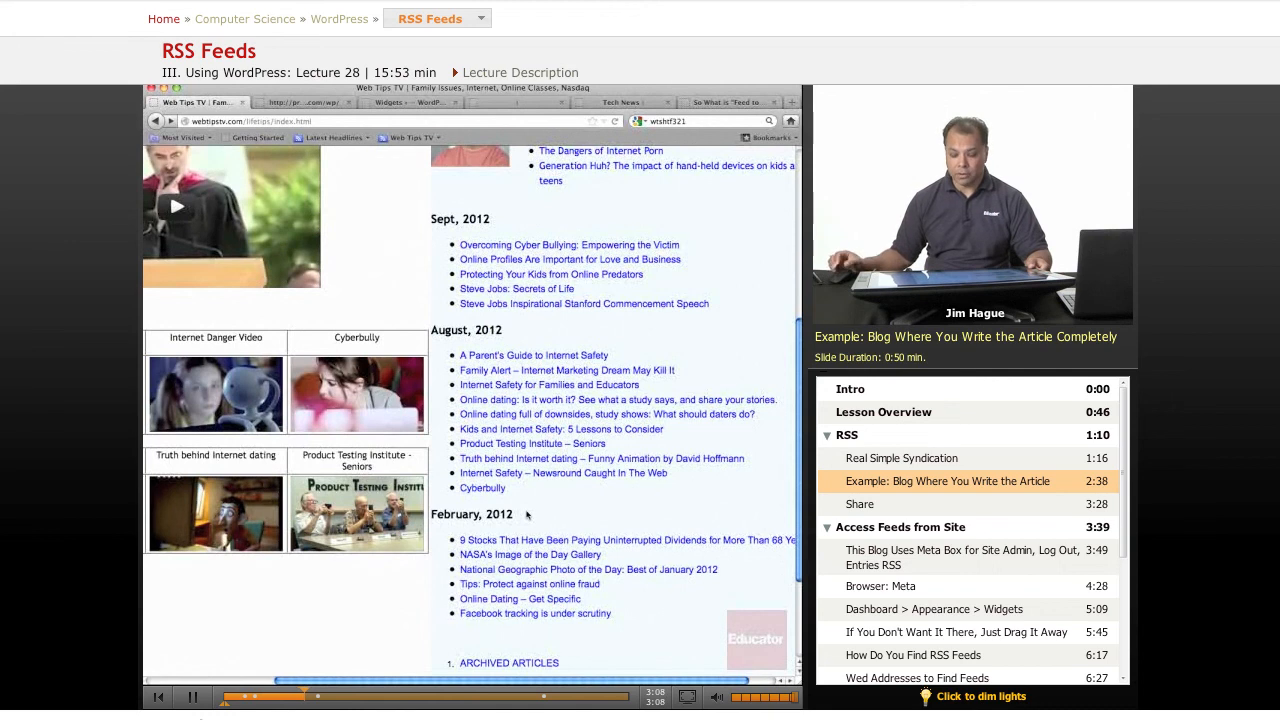
pyautogui.scroll(-3)
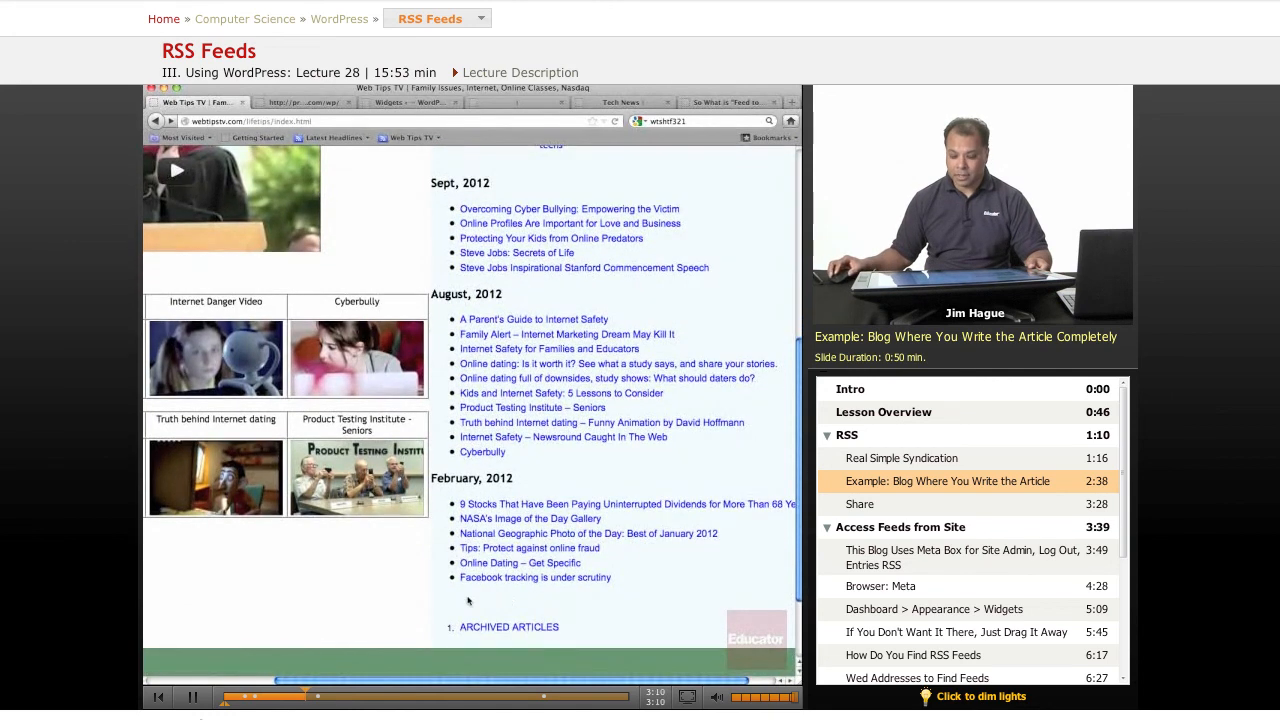